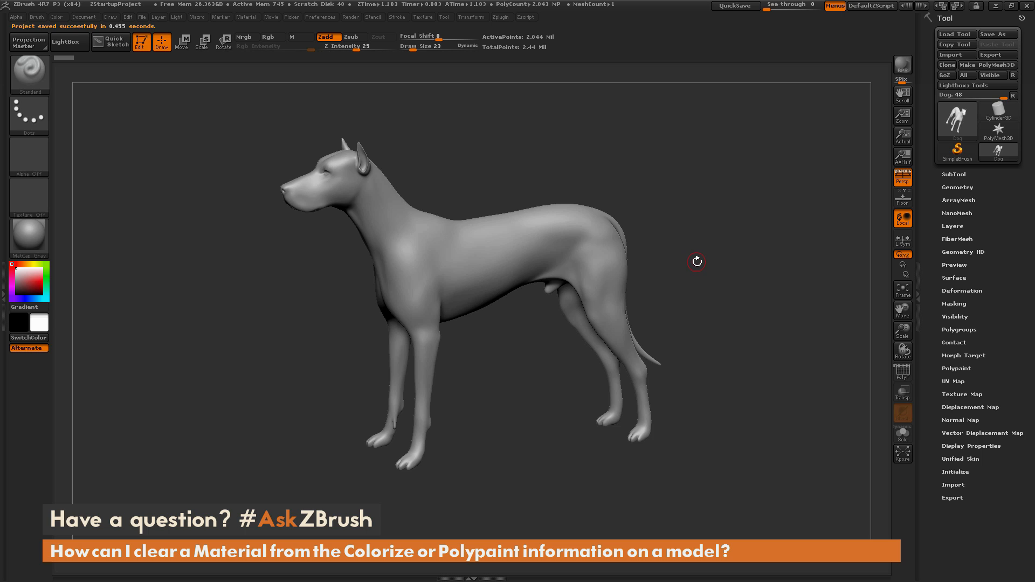
mouse_move(710, 261)
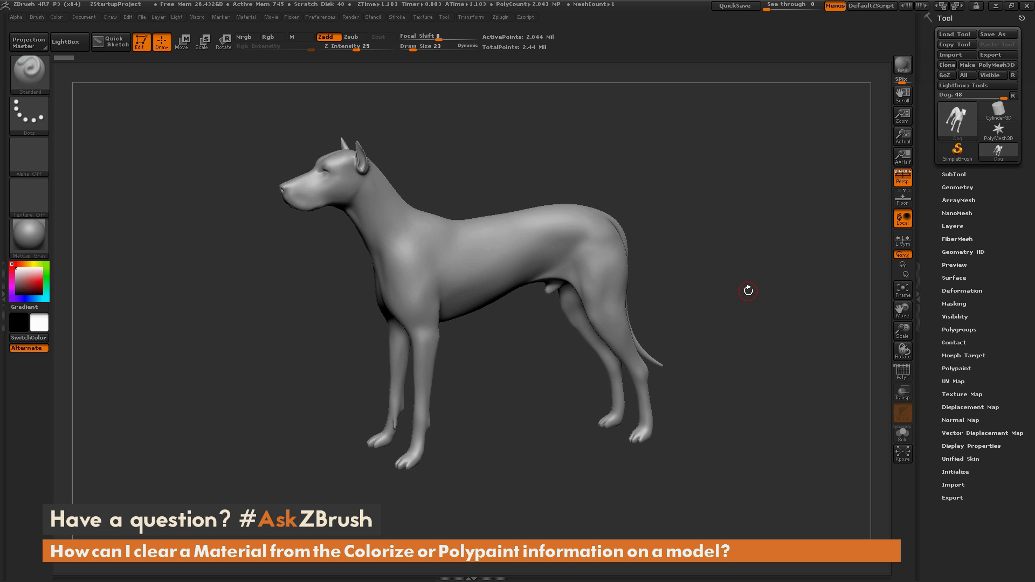
mouse_move(858, 347)
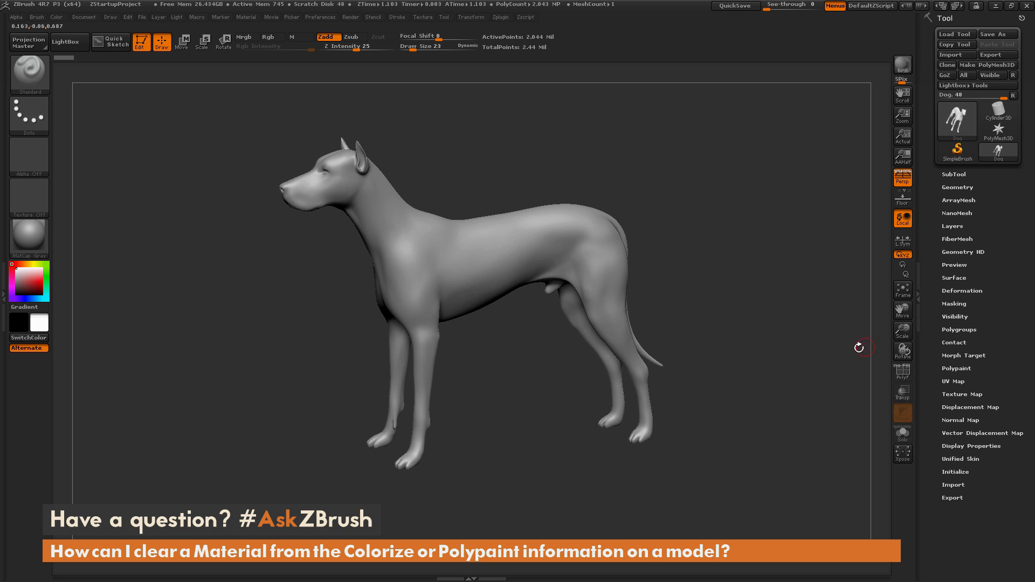
mouse_move(692, 224)
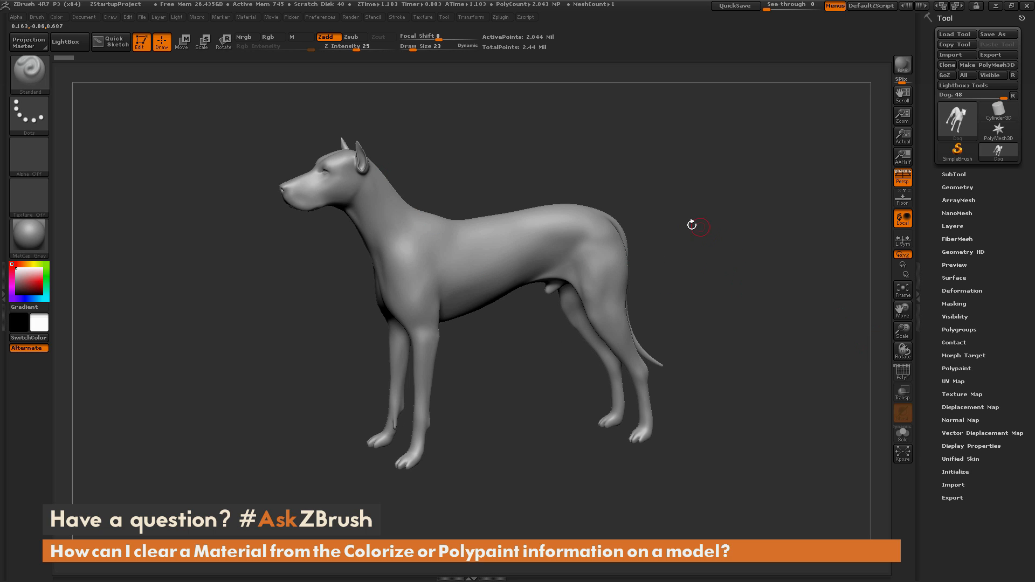
mouse_move(525, 226)
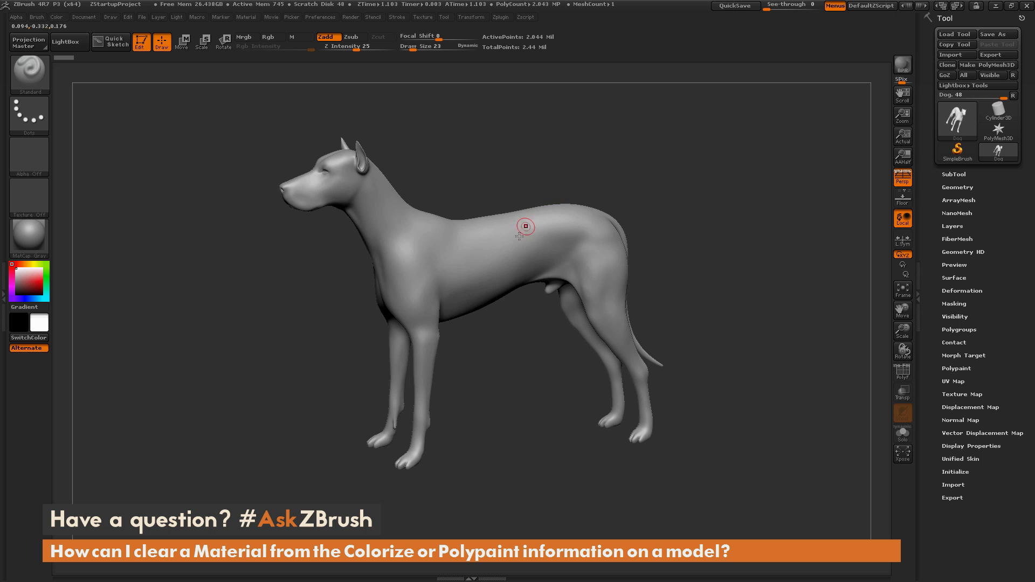
mouse_move(637, 231)
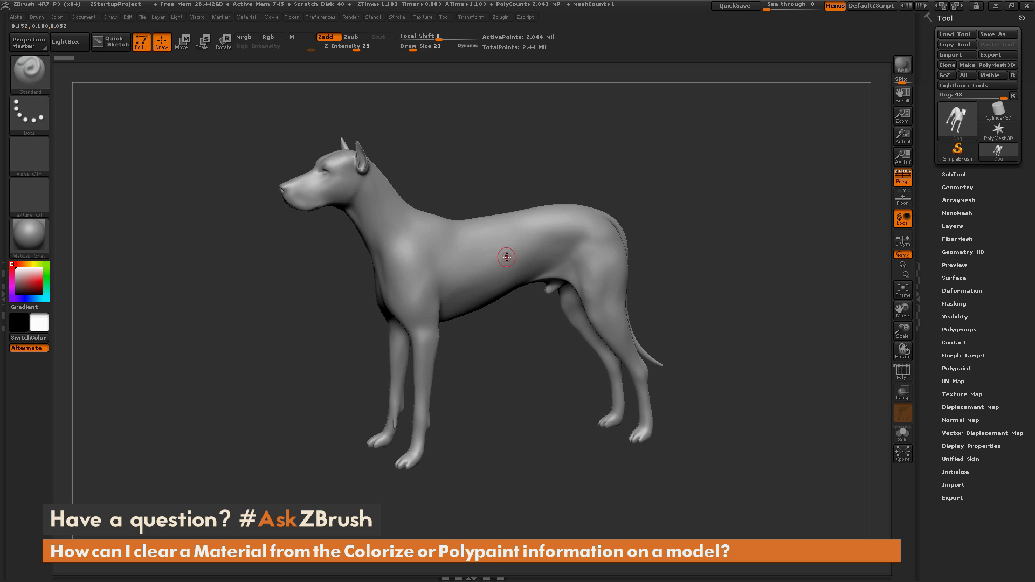
mouse_move(606, 265)
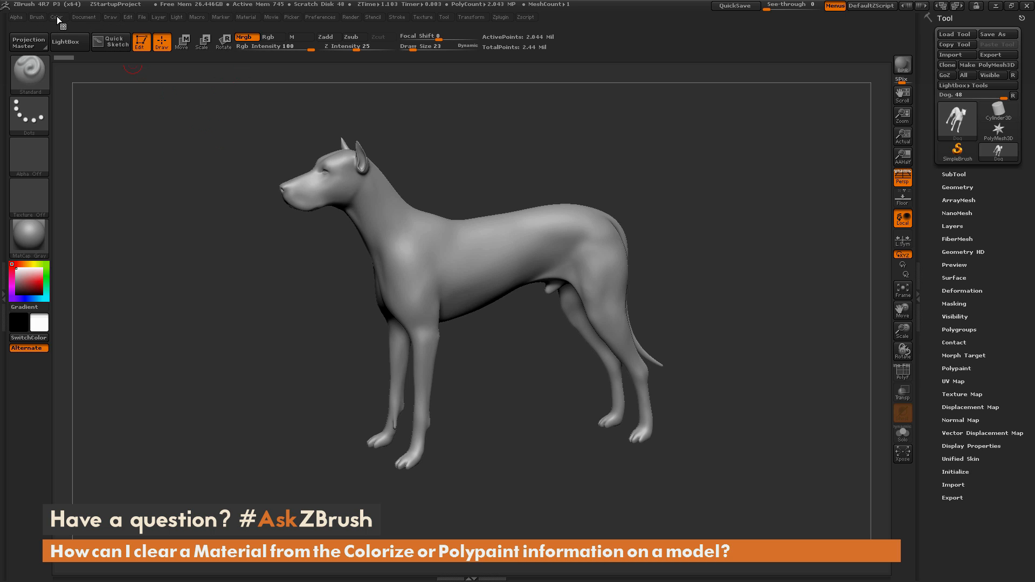
- Set the brush to paint colour only, leaving the dog plain grey
click(57, 16)
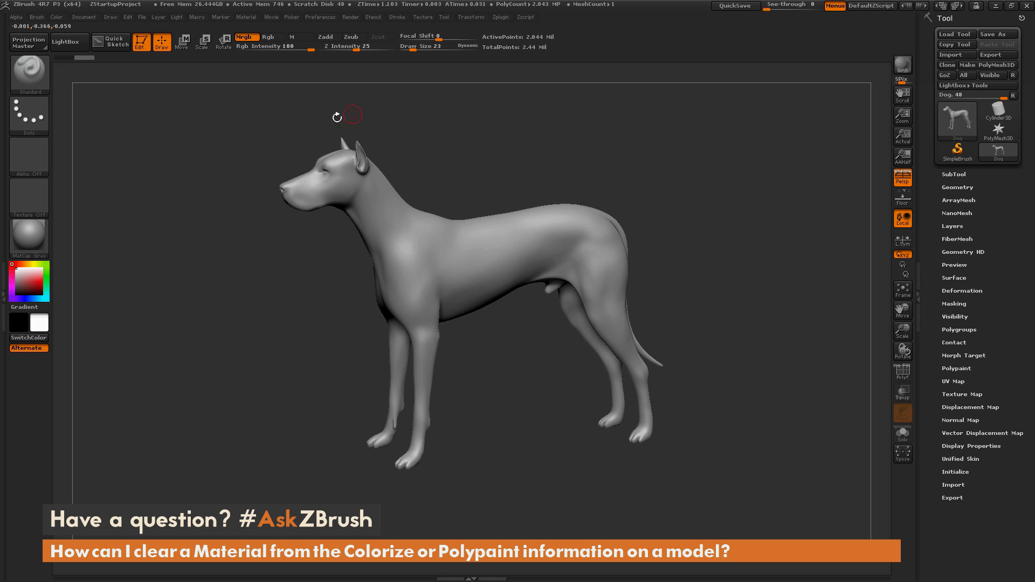
mouse_move(484, 260)
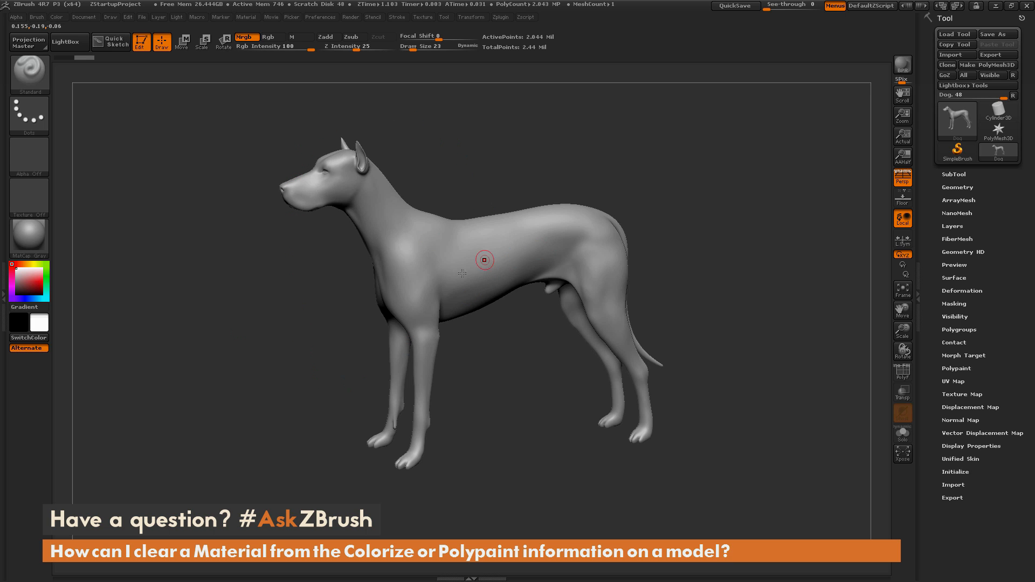
mouse_move(430, 245)
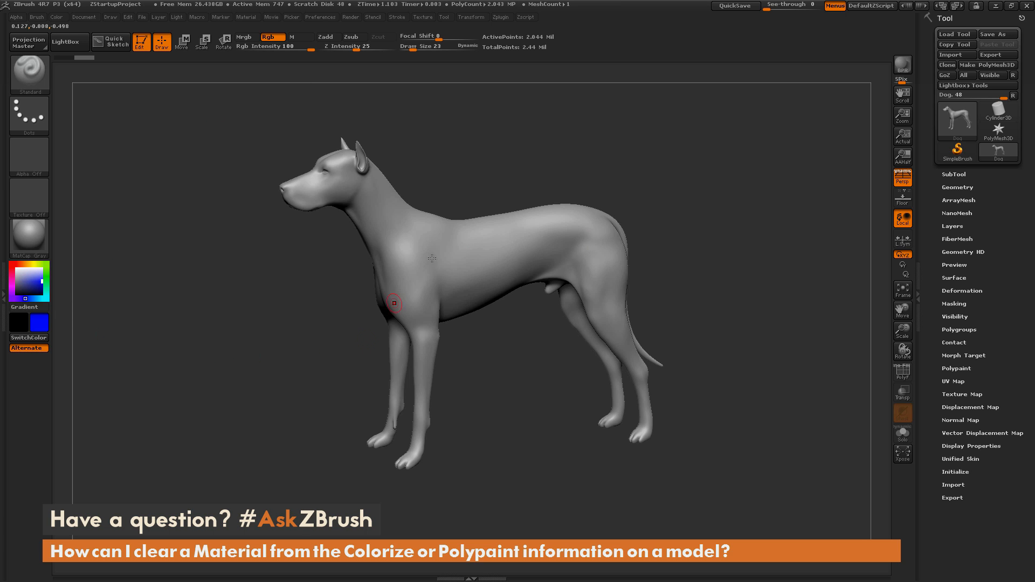
- Paint a blue patch across the dog's torso, then switch the paint colour to yellow
drag(469, 281, 498, 228)
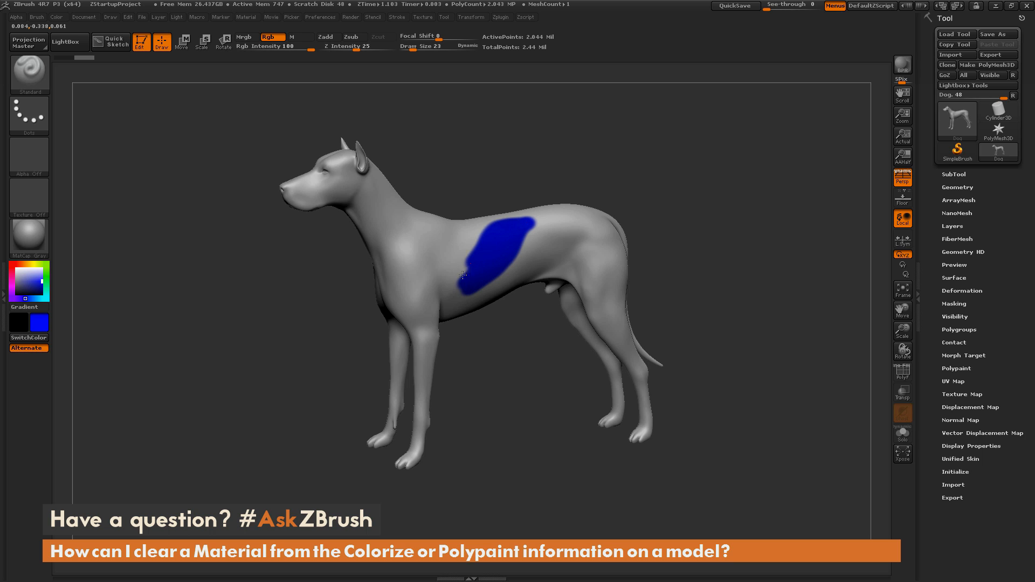
drag(464, 277, 539, 222)
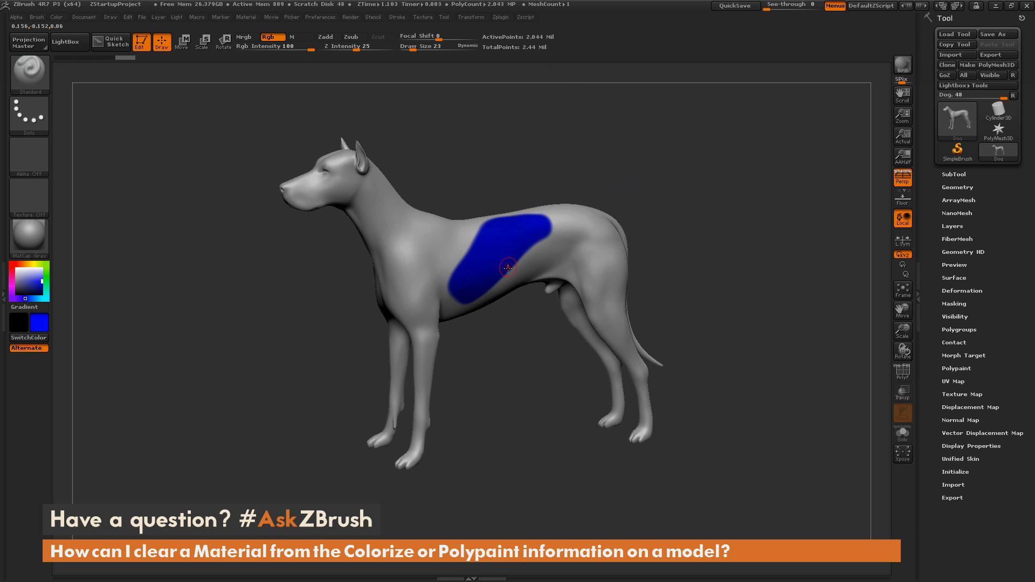
drag(506, 268, 541, 258)
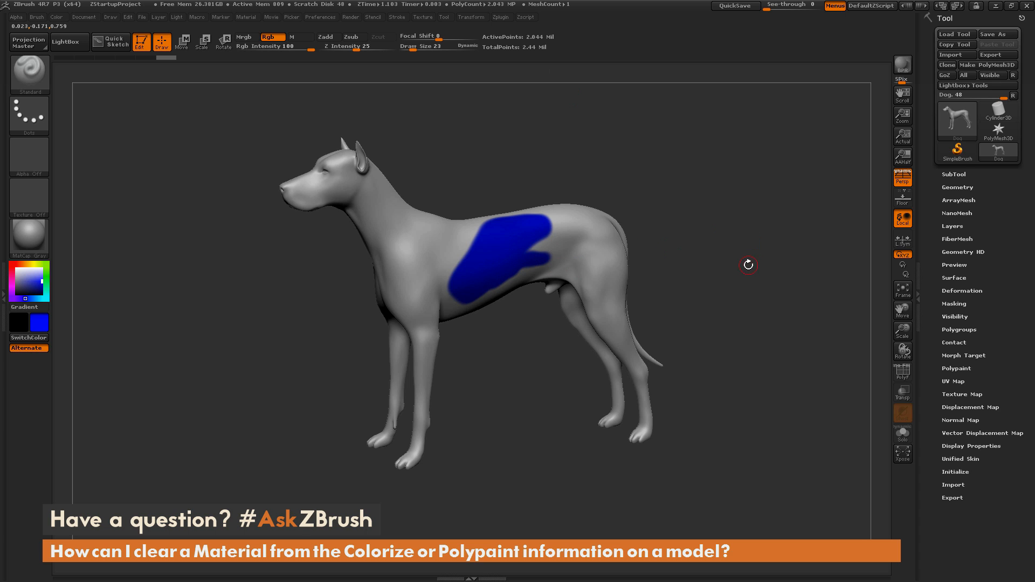
click(40, 265)
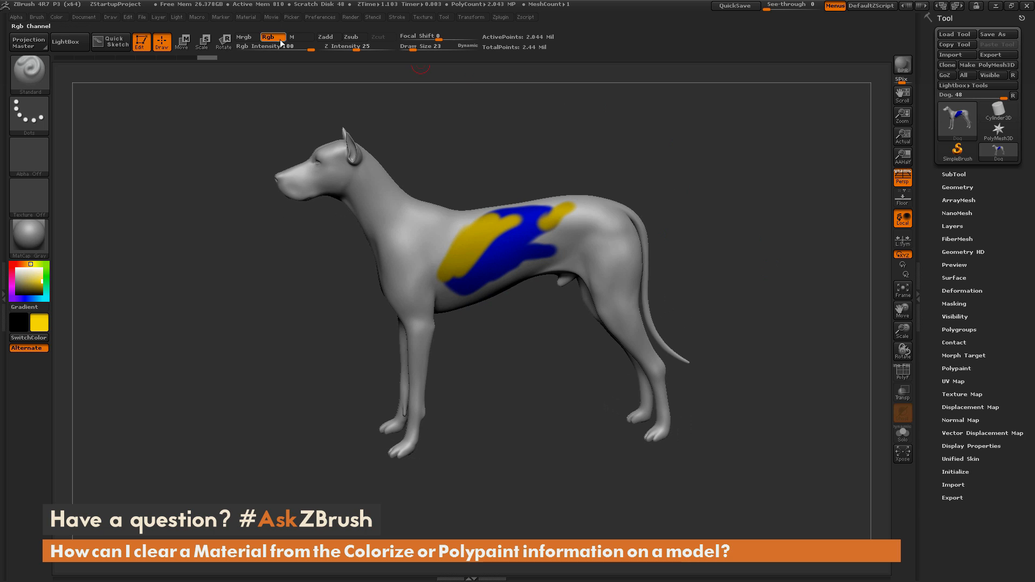
mouse_move(301, 37)
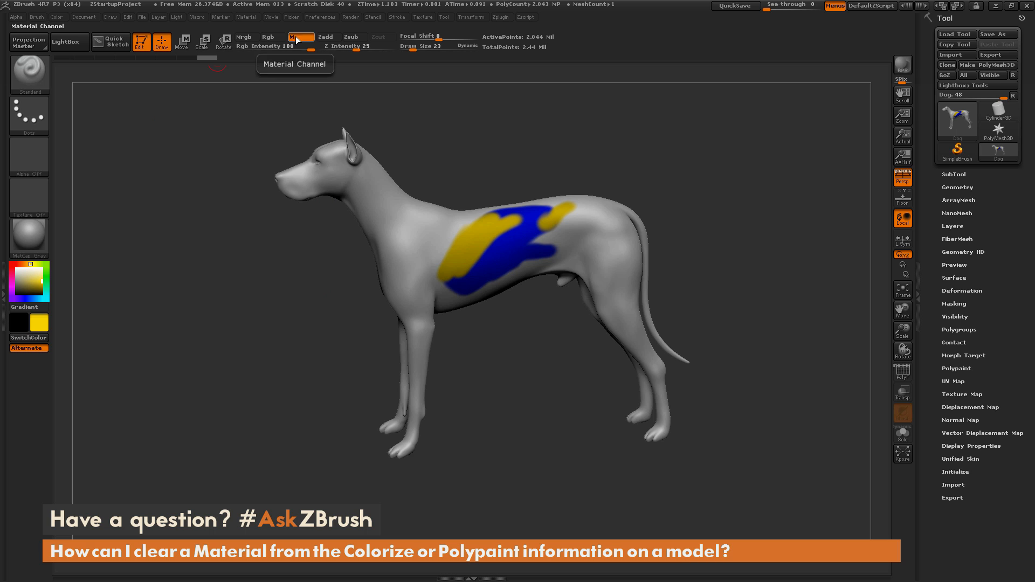
- Paint a shiny material onto the dog's hindquarters, then return to Rgb colour painting
click(28, 234)
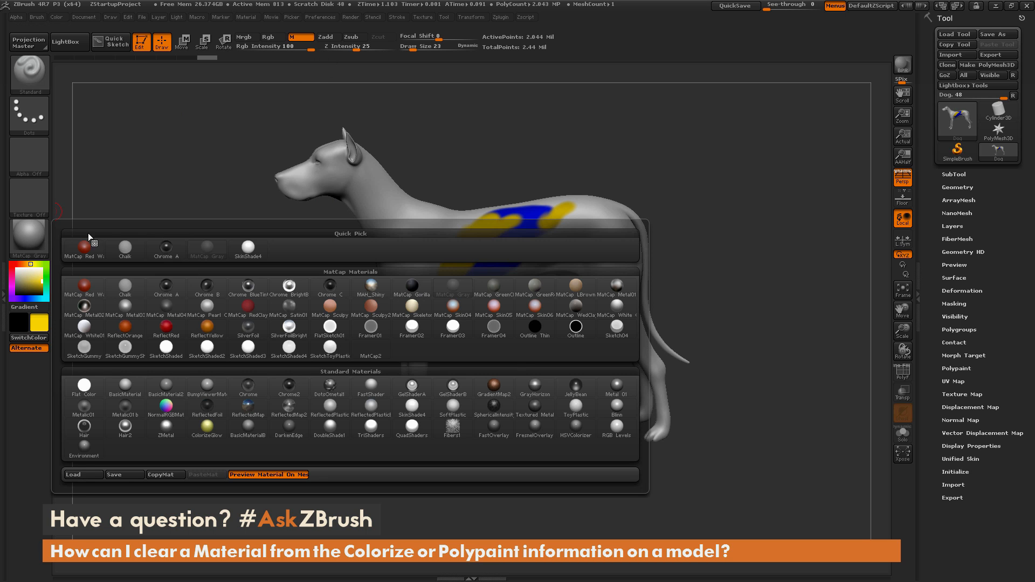
click(370, 295)
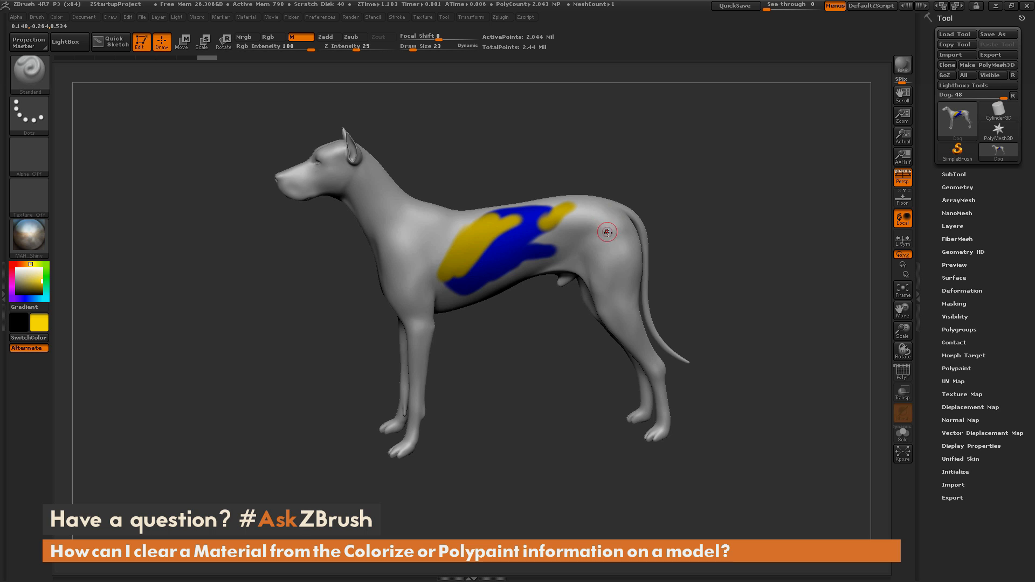
click(598, 240)
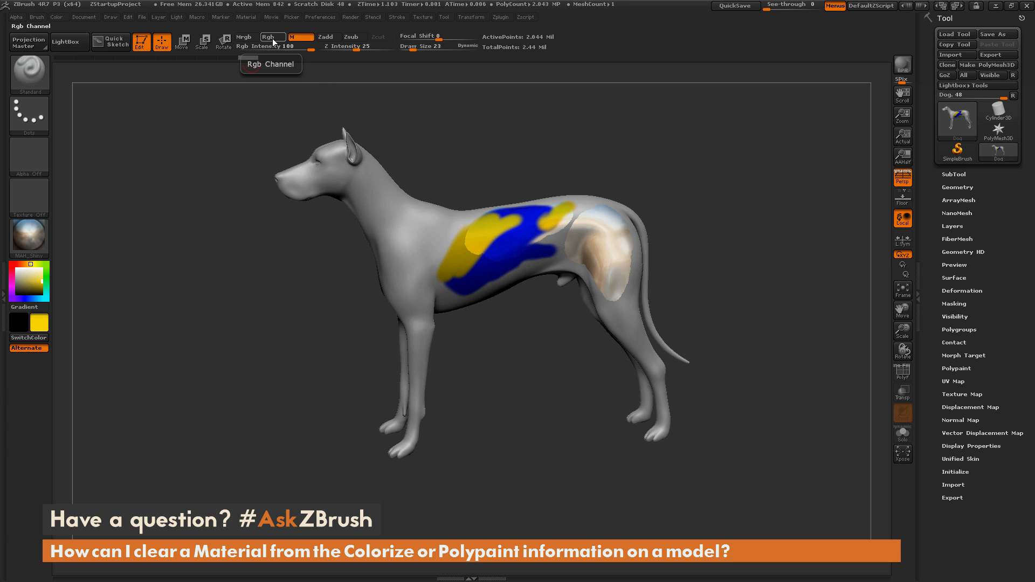
click(245, 36)
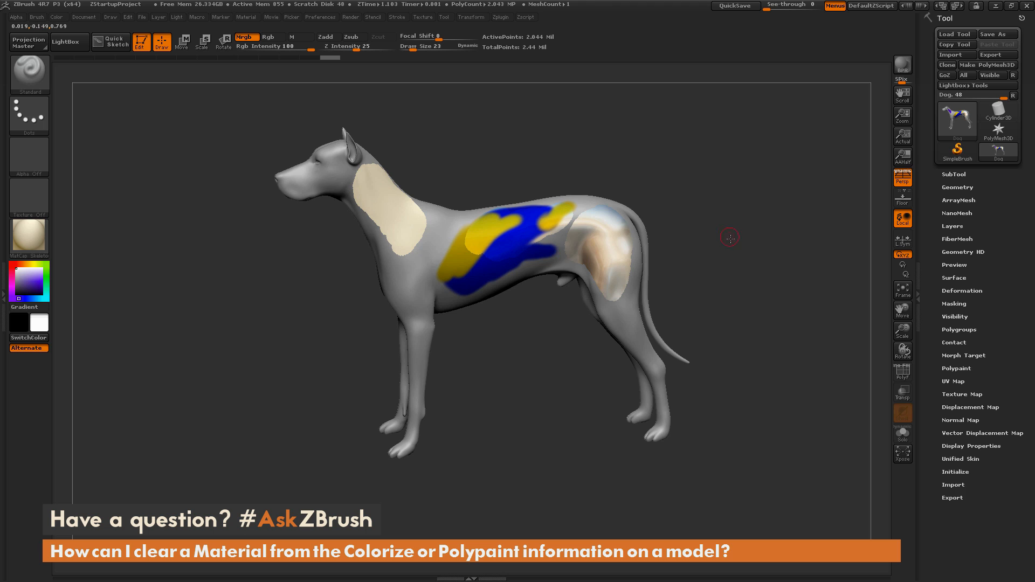
- Orbit the dog to inspect the painted patches from several angles
drag(730, 238, 622, 205)
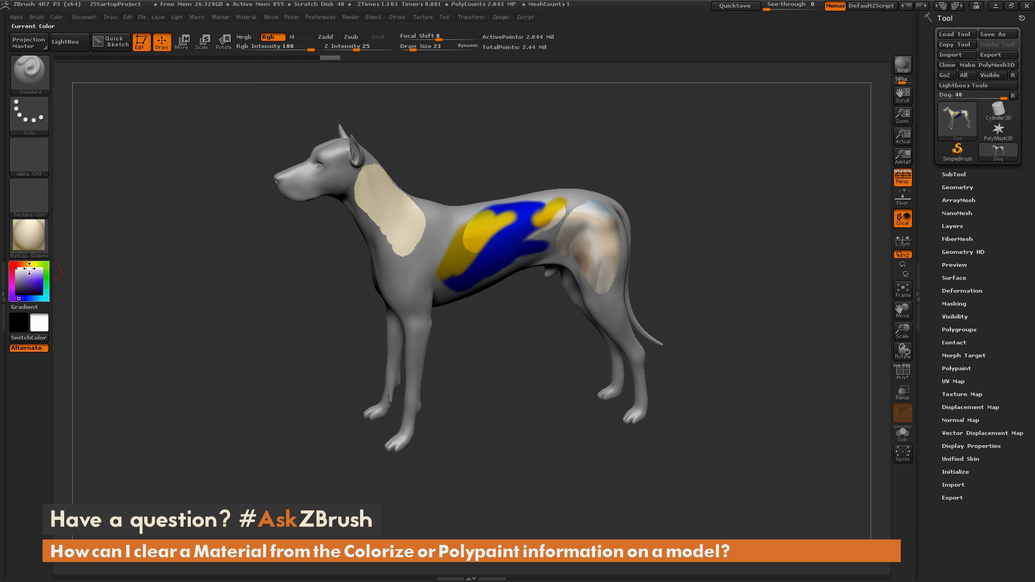
mouse_move(68, 42)
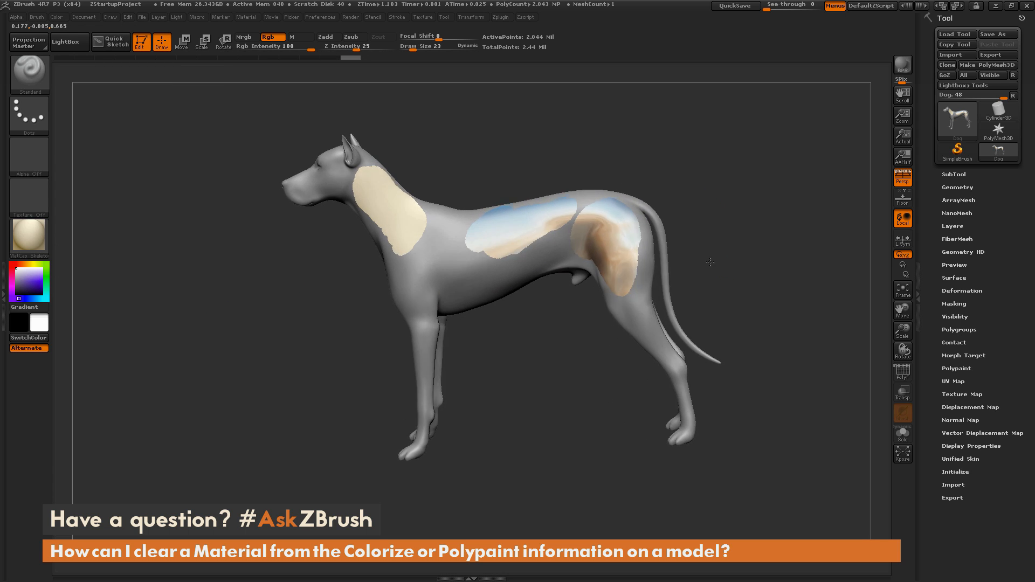
drag(709, 262, 549, 227)
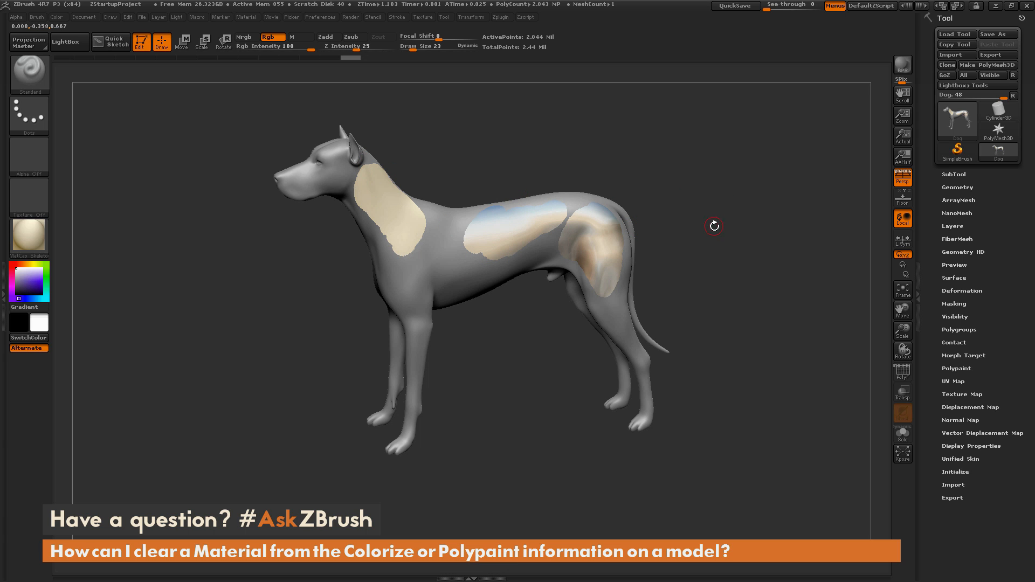
mouse_move(464, 252)
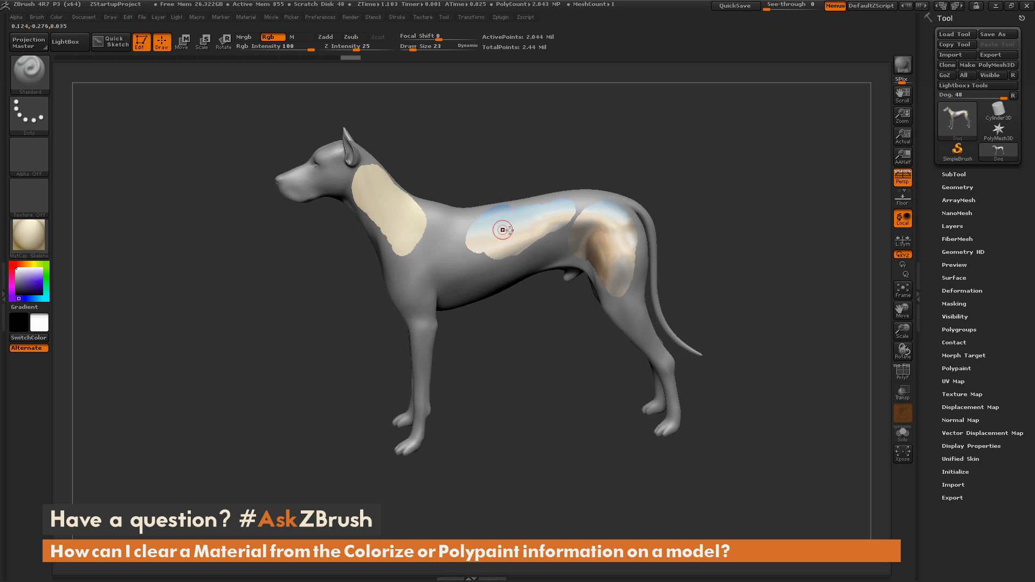
drag(502, 230, 727, 266)
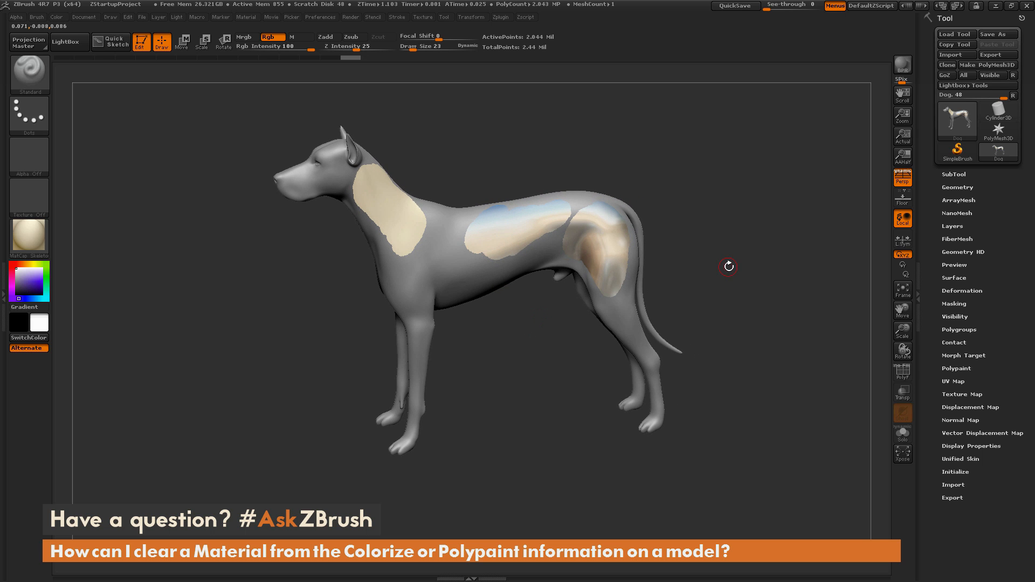
mouse_move(187, 215)
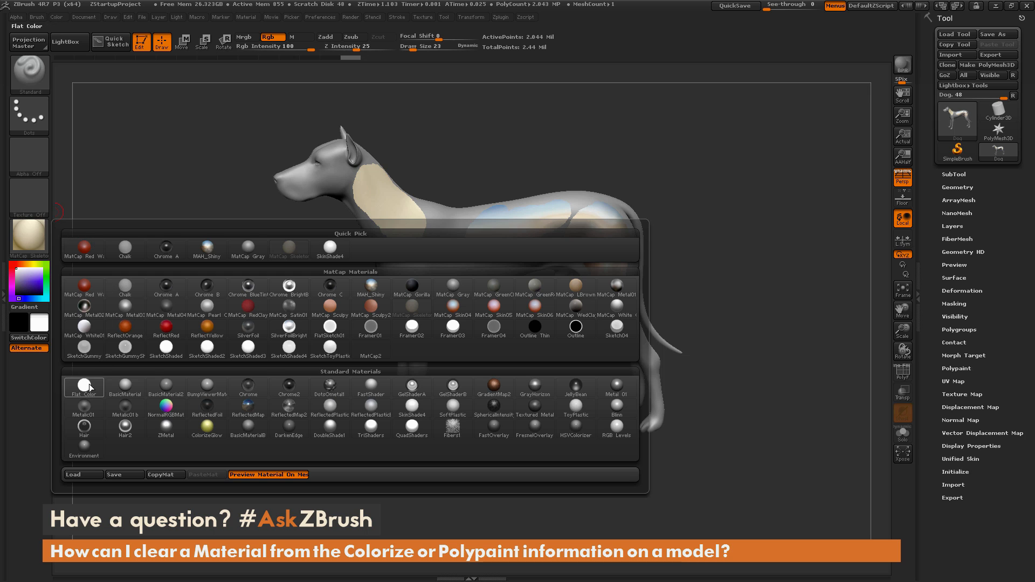
- Fill the dog with Flat Color material only, then restore MatCap Gray clay
click(84, 387)
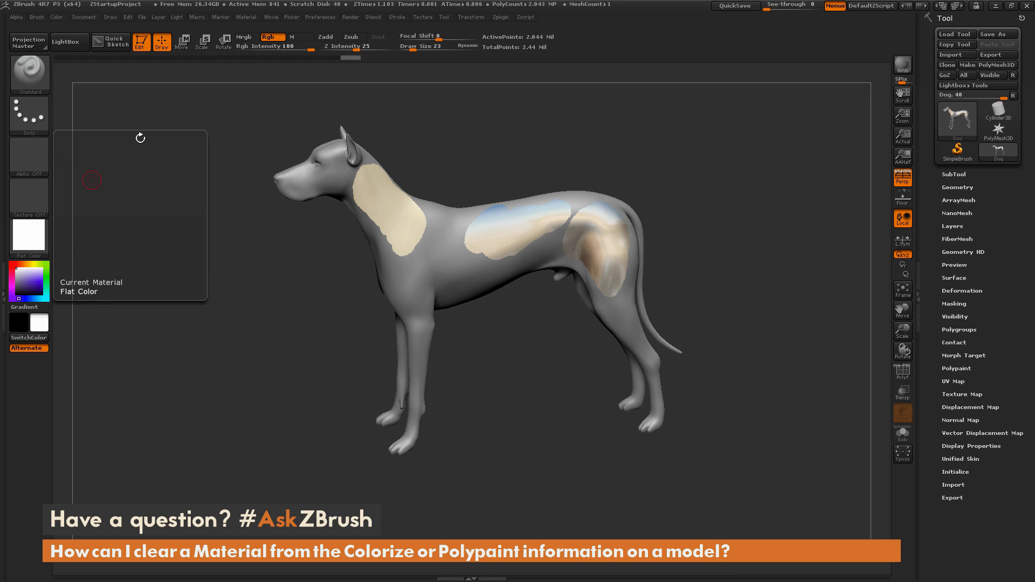
mouse_move(297, 37)
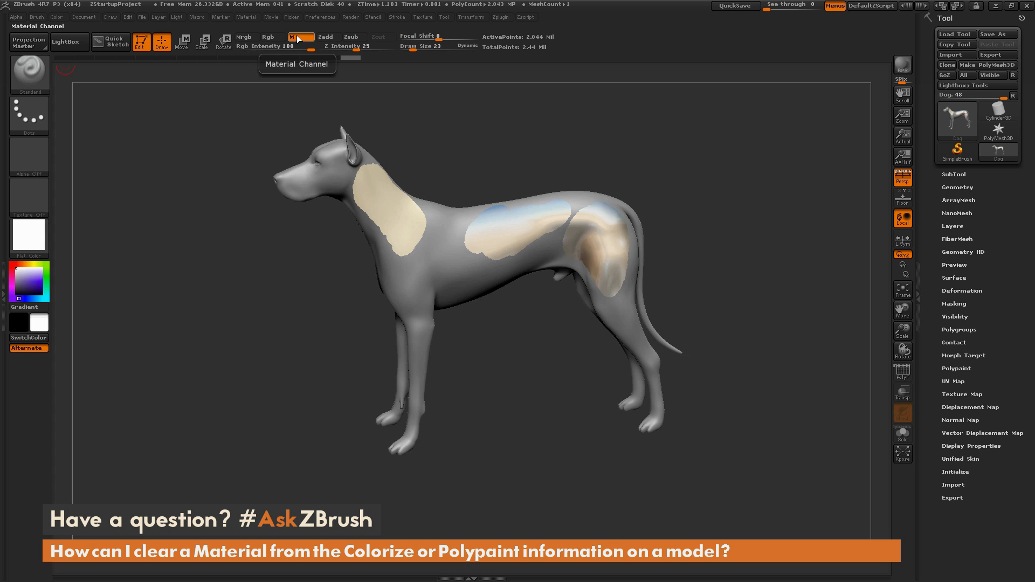
click(58, 16)
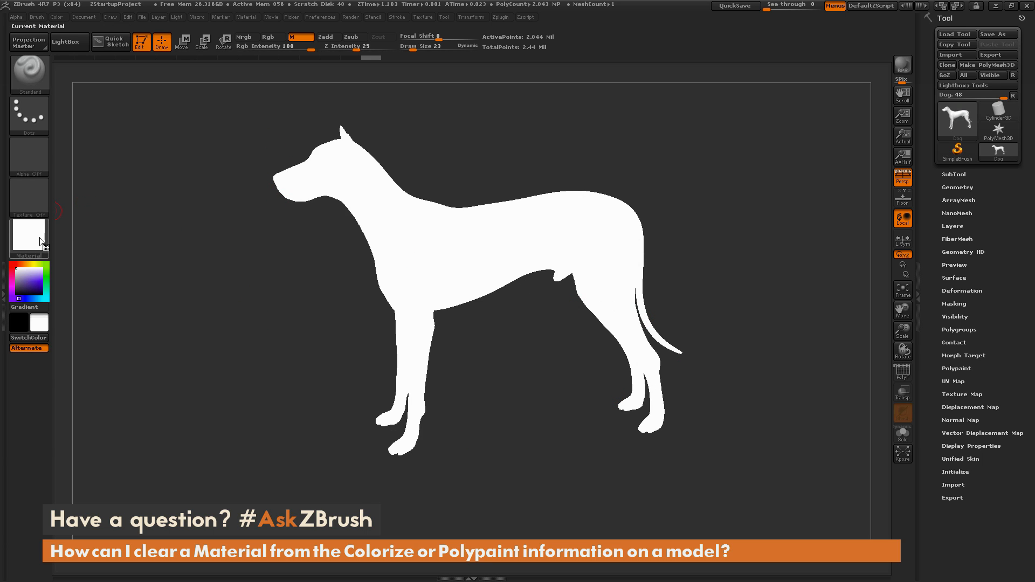
mouse_move(28, 237)
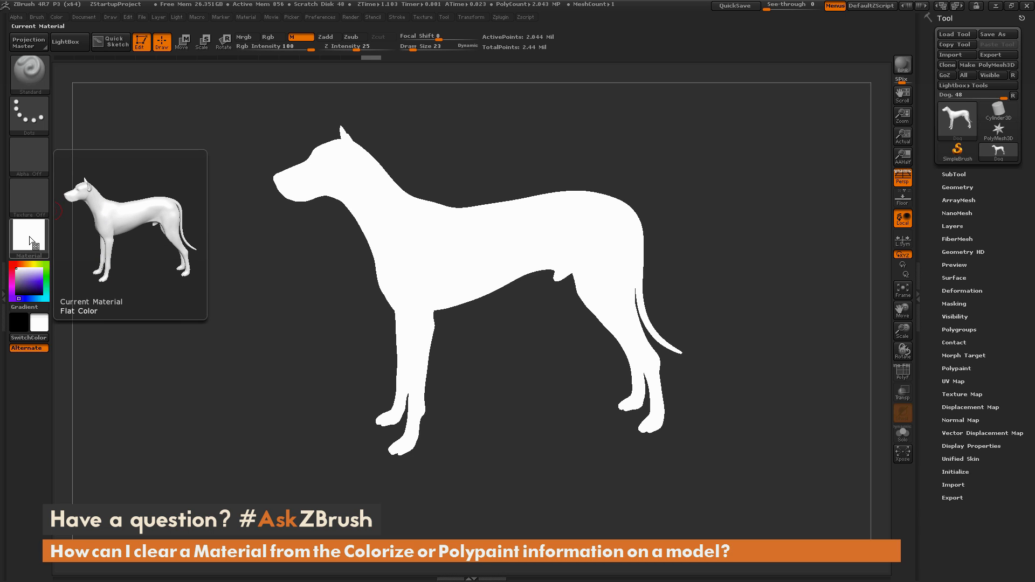
click(28, 237)
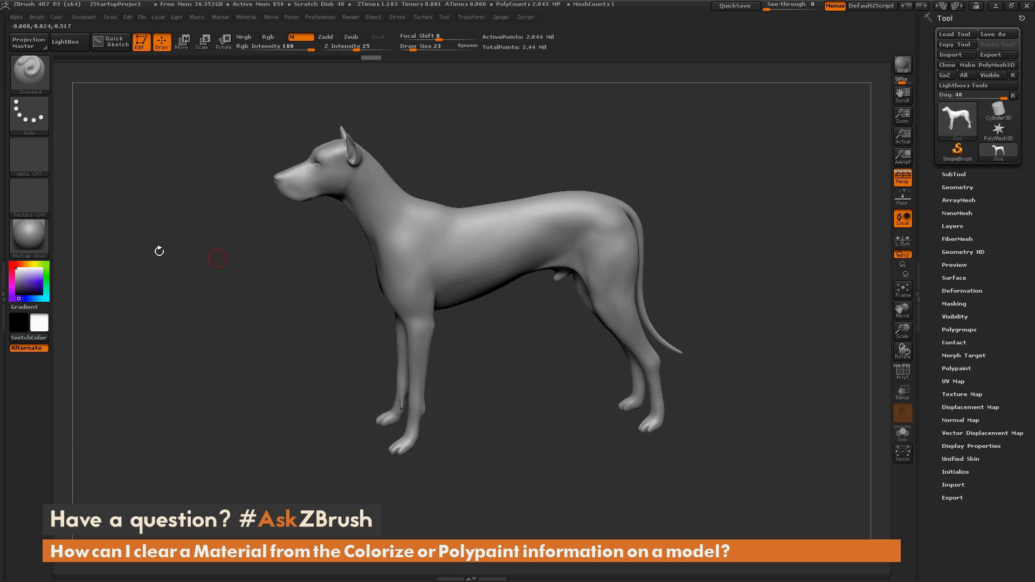
- Preview white and skin materials, settle on grey clay, and set Rgb-only painting
click(28, 236)
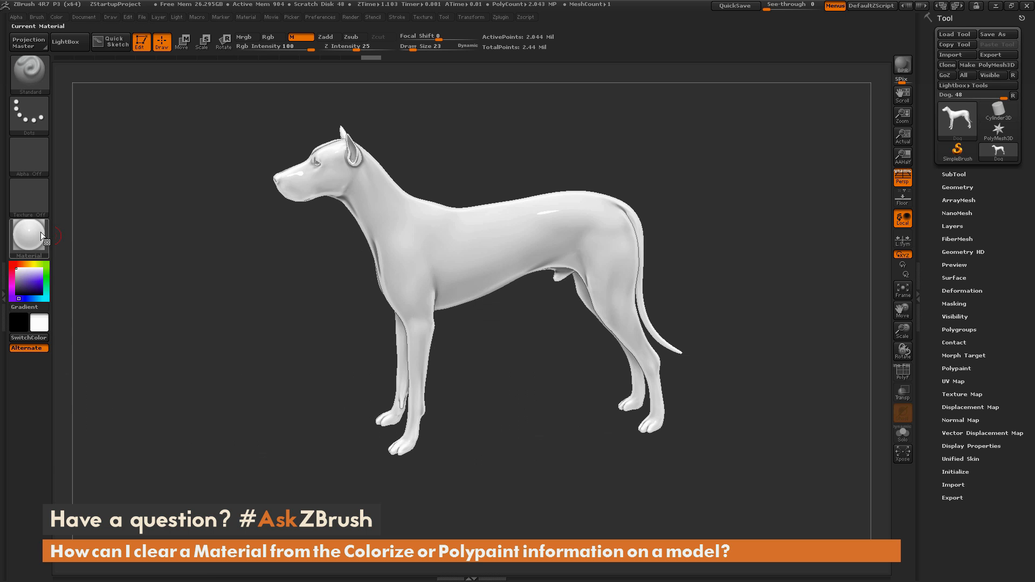
click(28, 236)
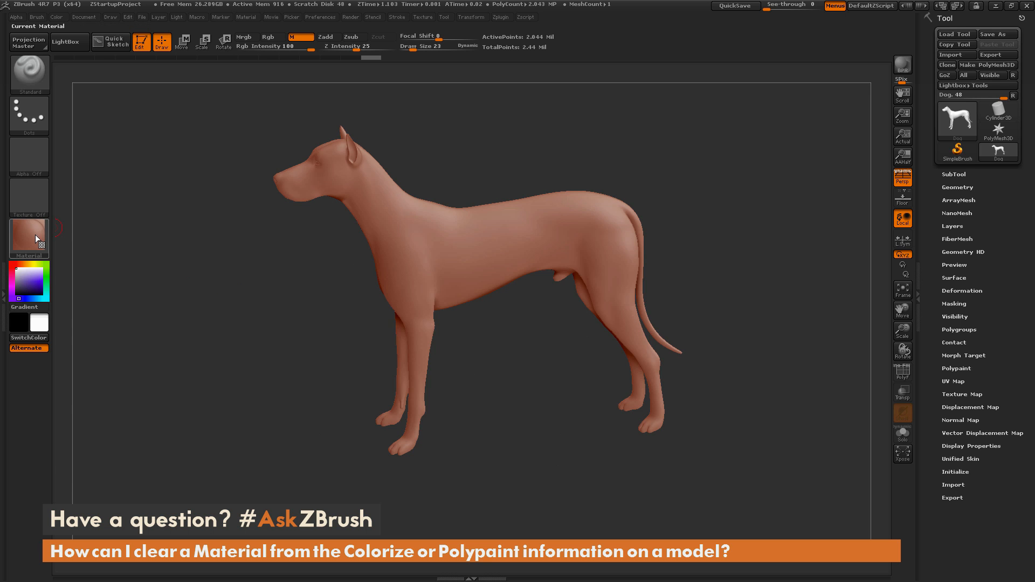
click(28, 234)
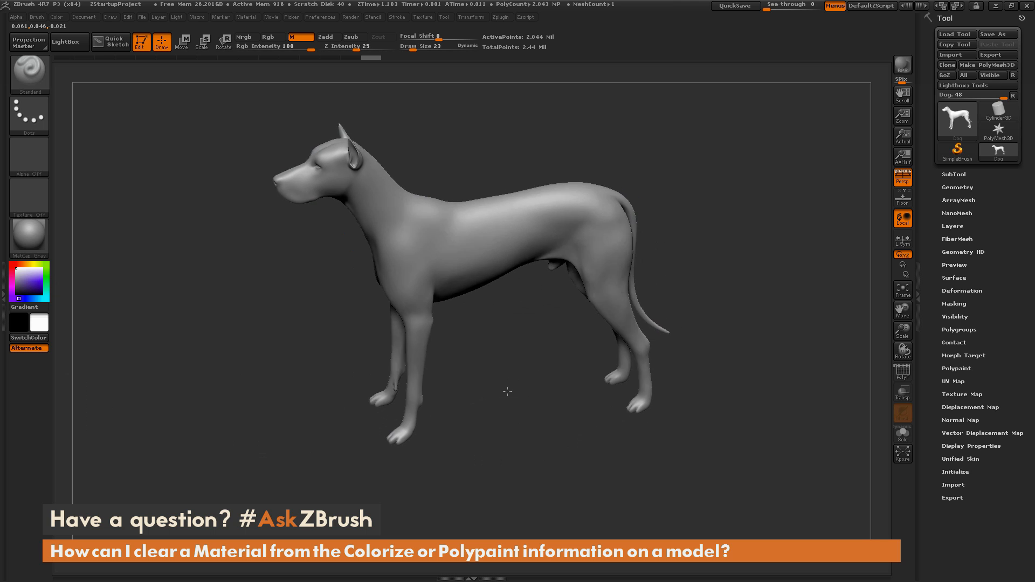
drag(506, 393, 502, 378)
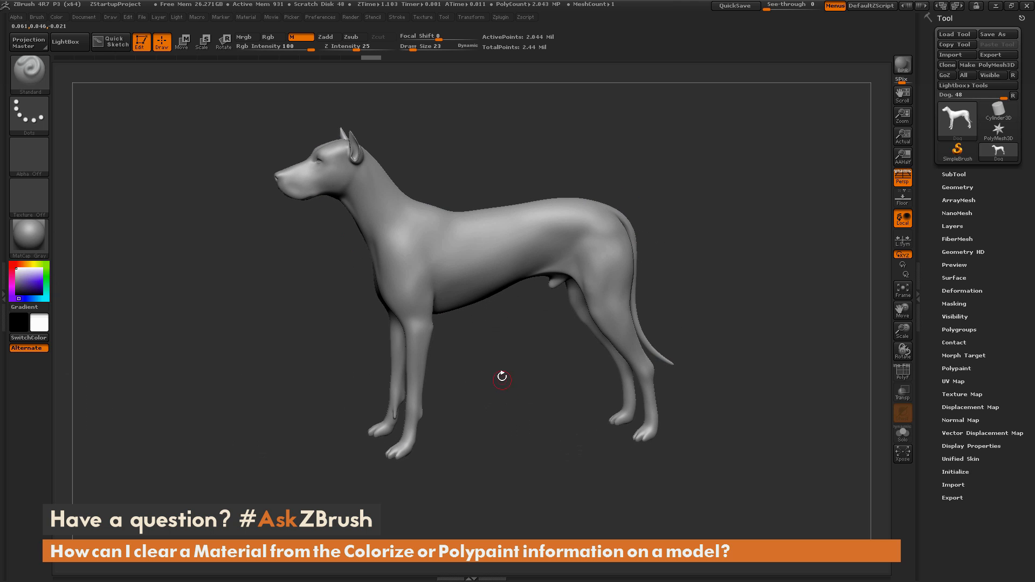
click(268, 37)
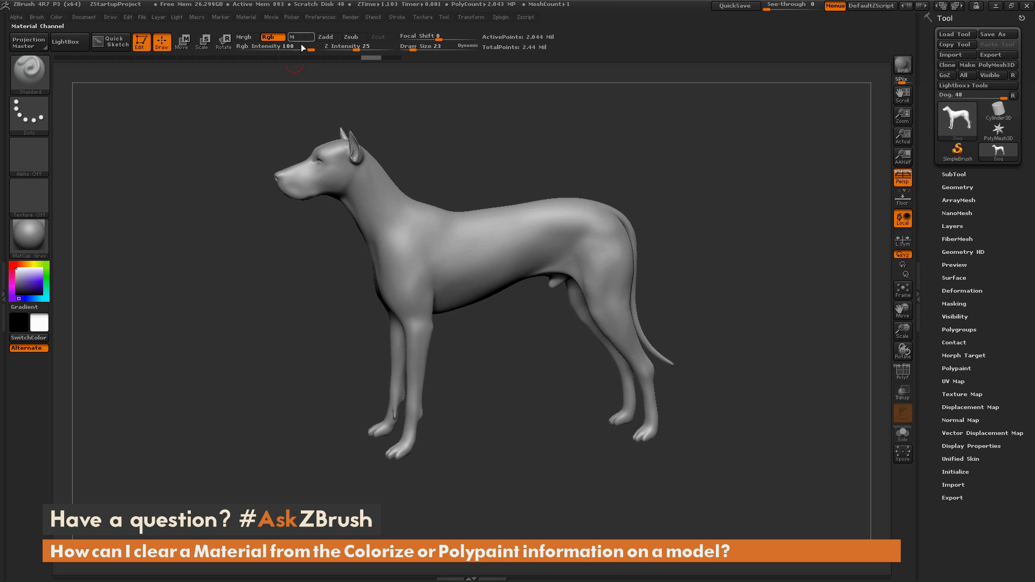
- Brush a purple stroke along the side of the dog's torso
drag(476, 234, 466, 264)
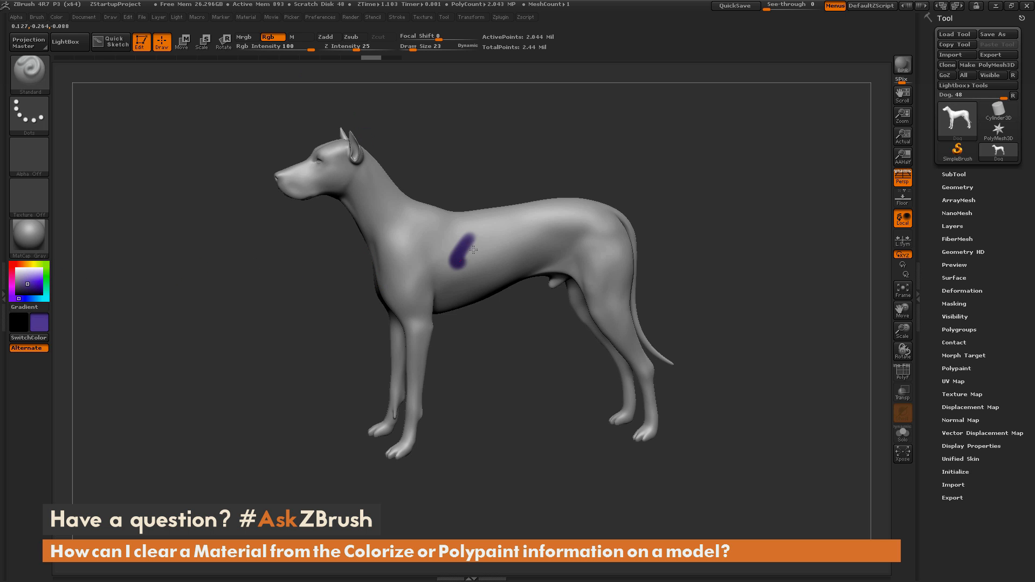
drag(463, 257, 535, 227)
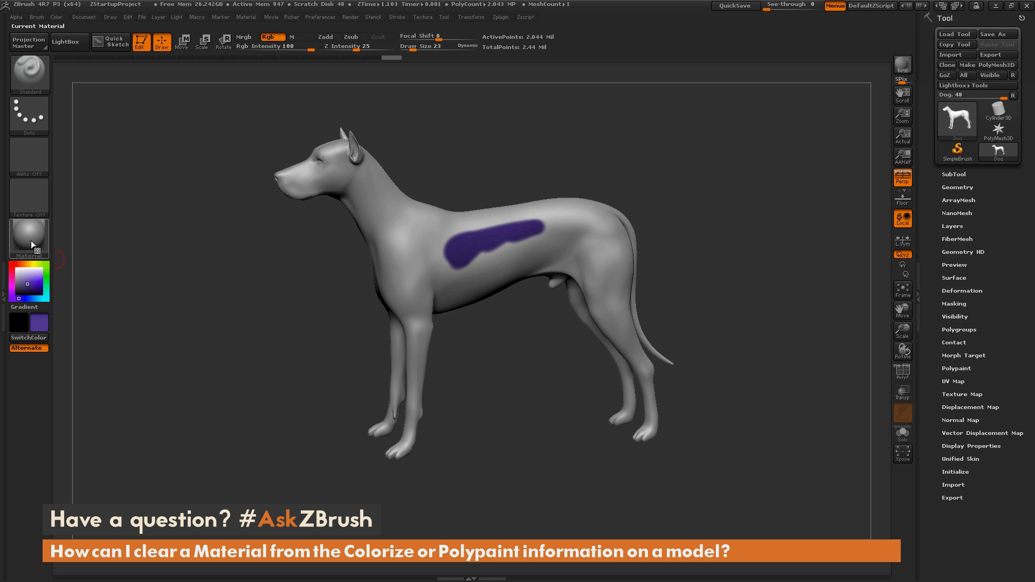
click(28, 238)
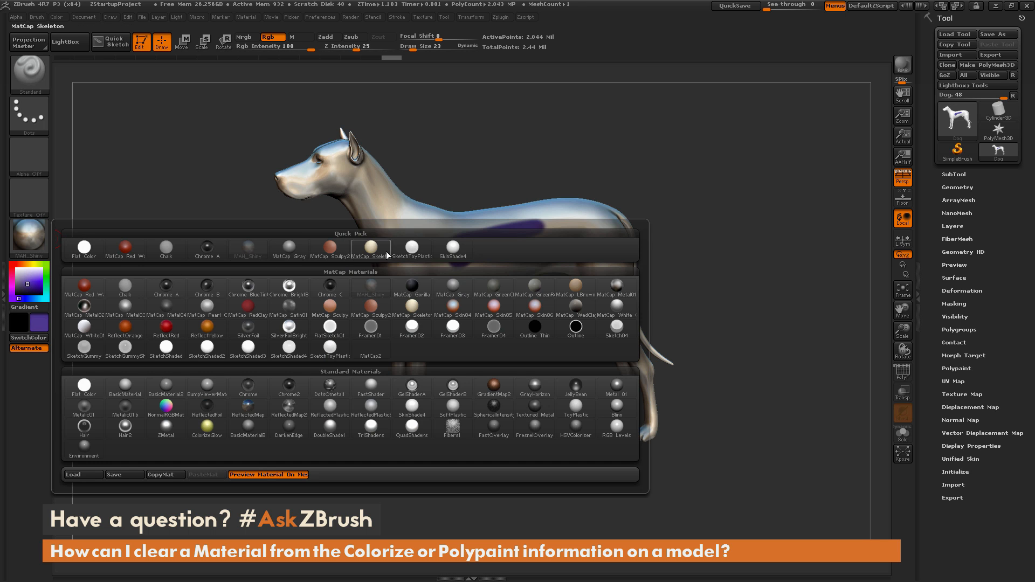
- Preview chrome and flat white materials on the dog, then return to MatCap Gray
click(84, 248)
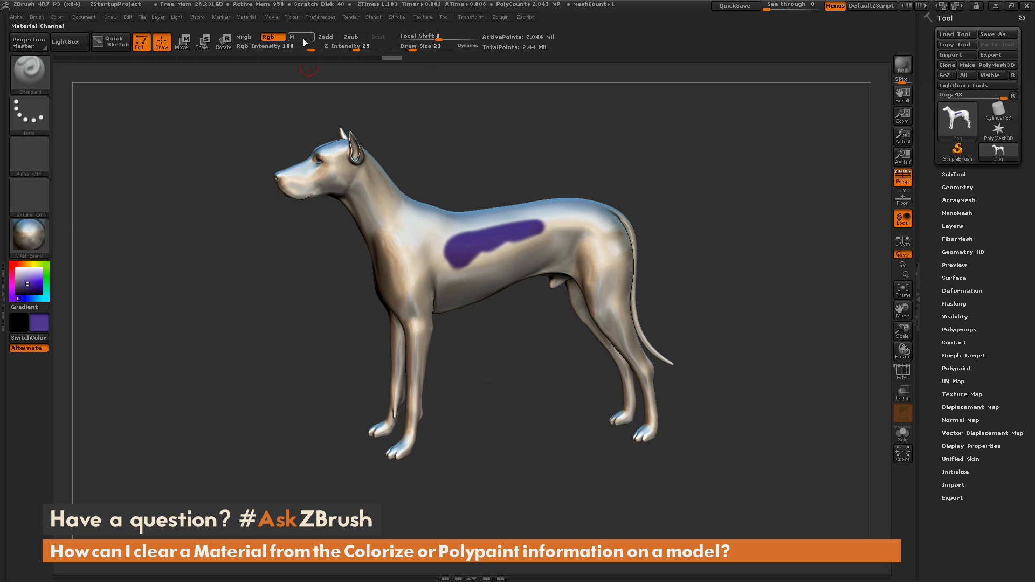
click(28, 238)
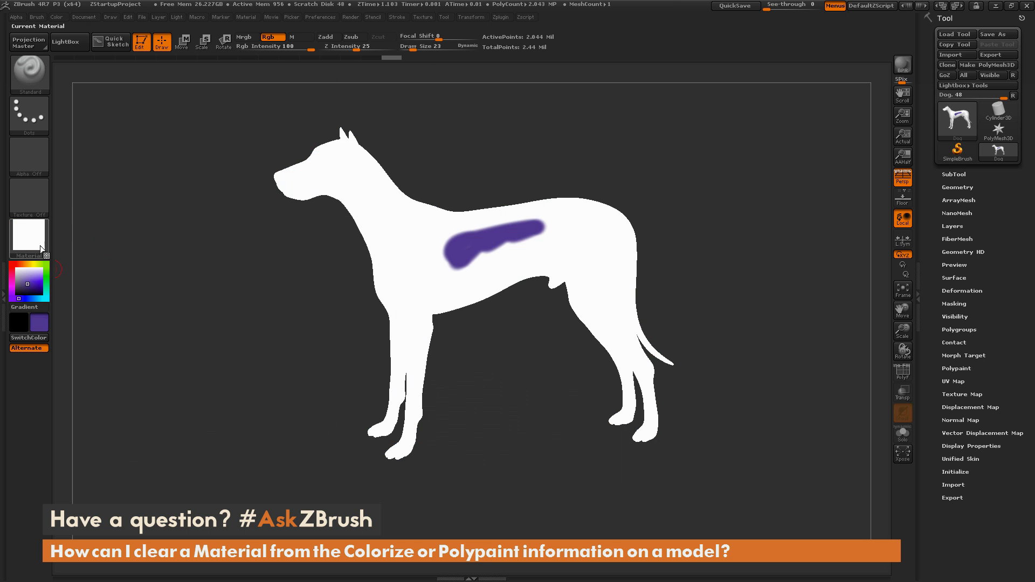
click(297, 36)
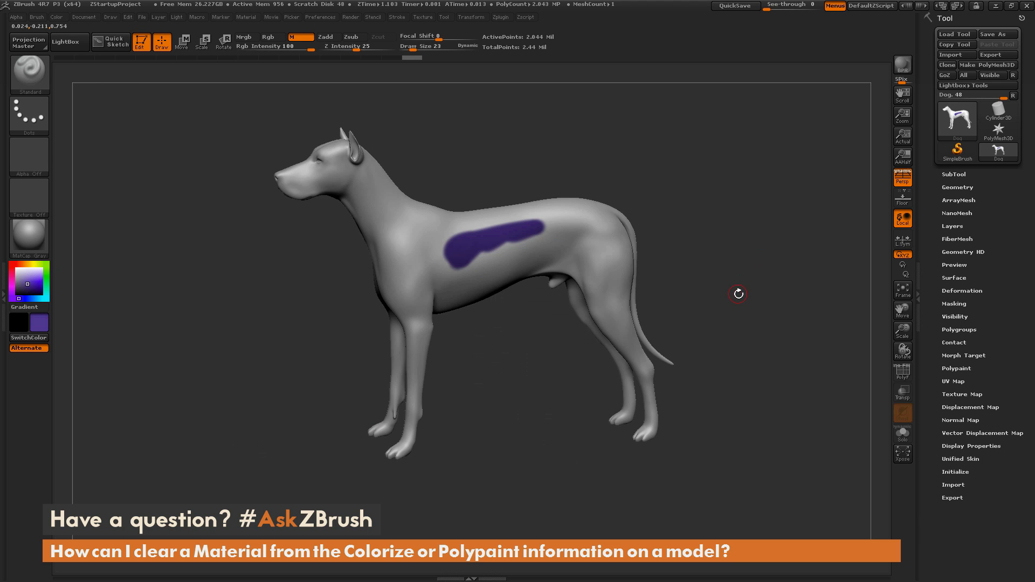
mouse_move(732, 307)
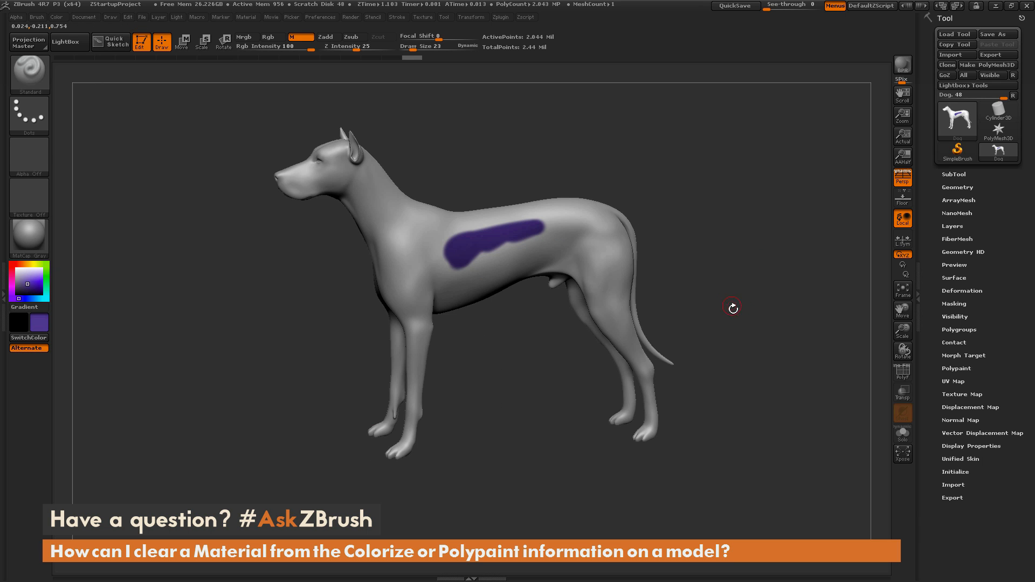
mouse_move(735, 310)
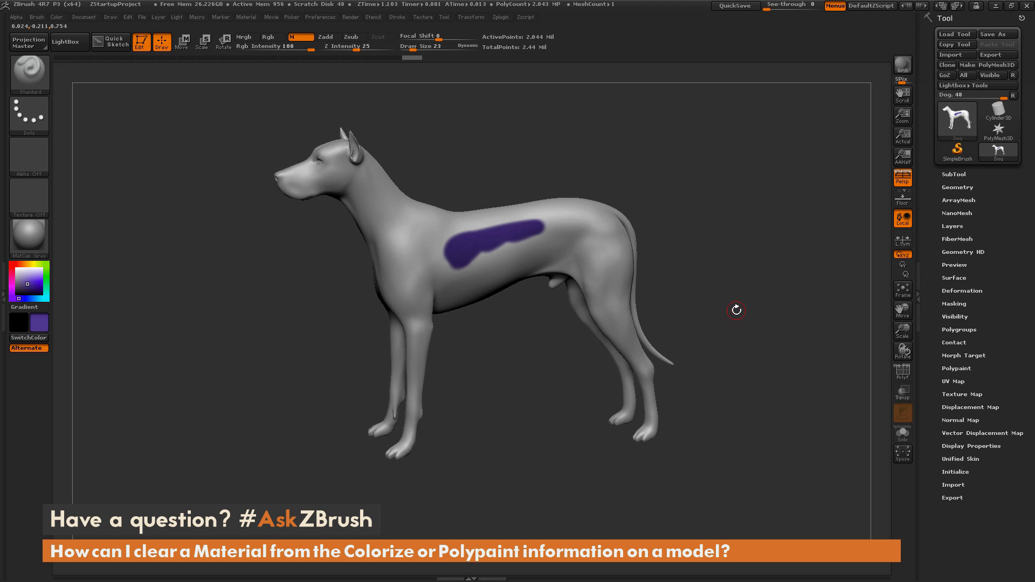